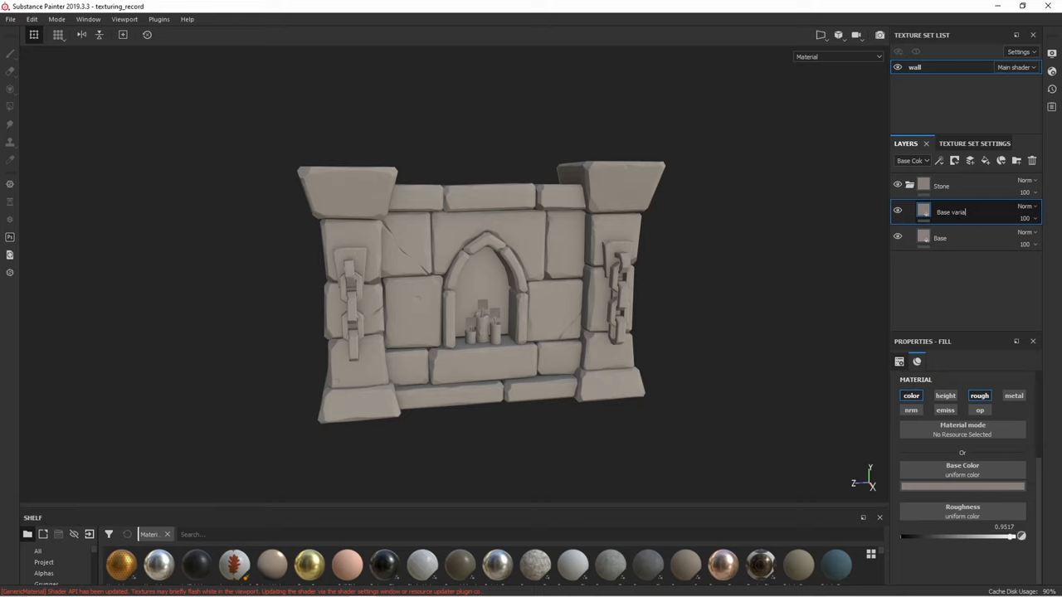
Step: Mask the light variation layer with a grunge fill and adjust its blending
right_click(950, 211)
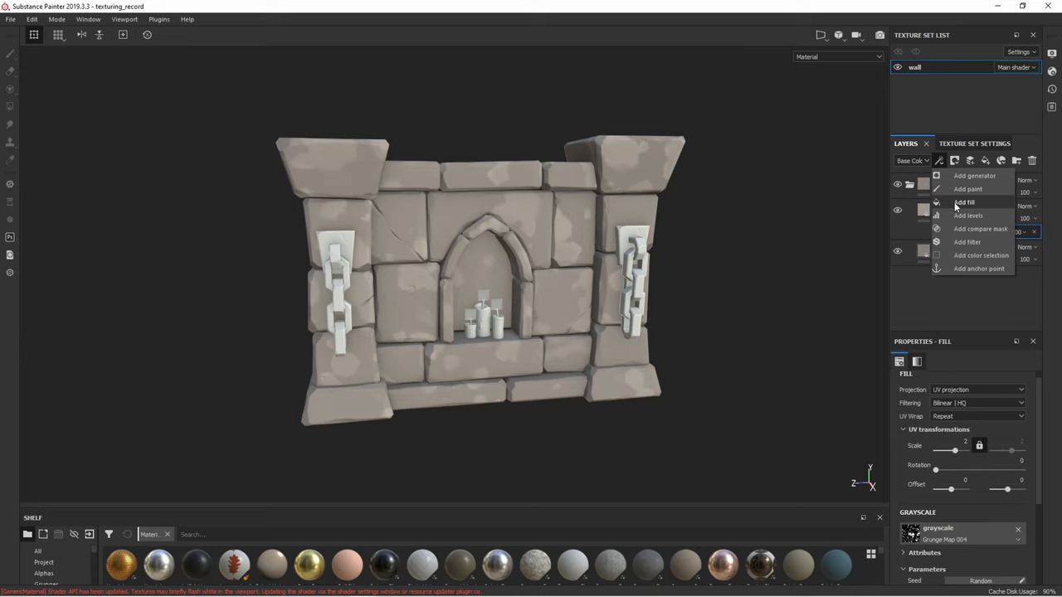
click(966, 242)
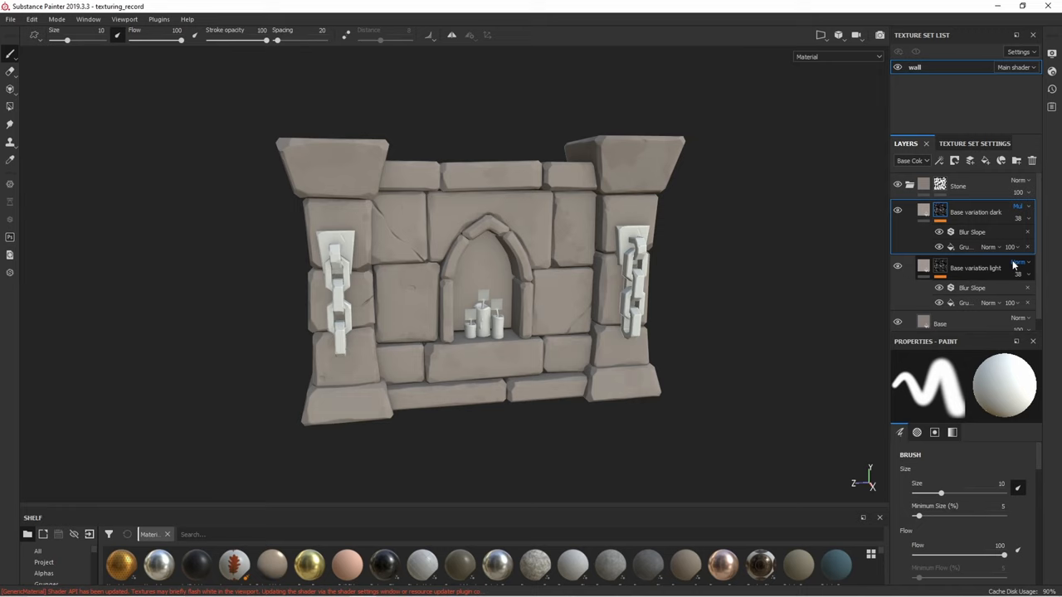
click(966, 246)
text(edge_highlights)
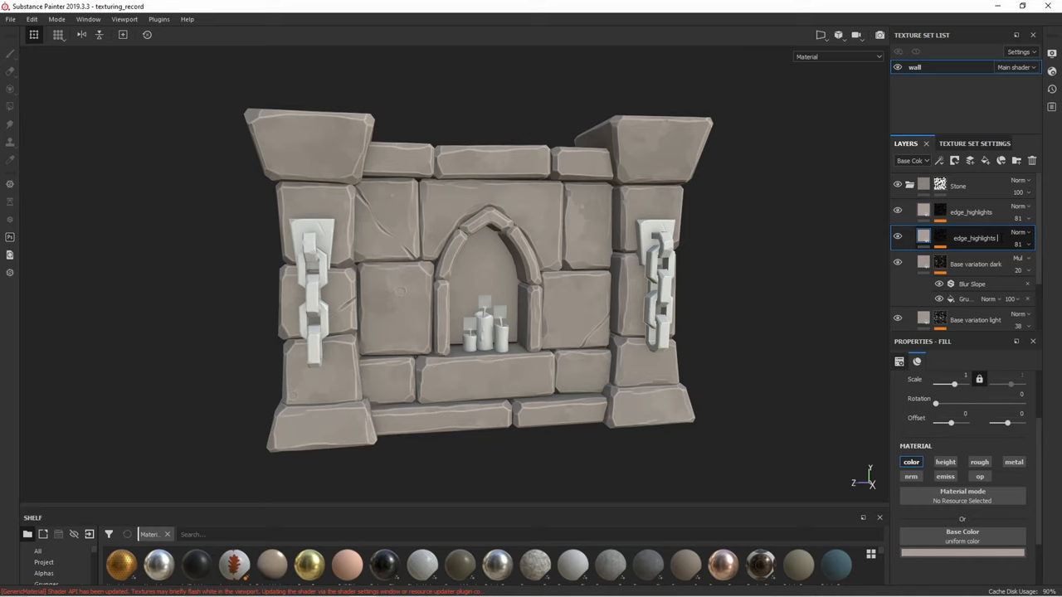
Step: Rename the duplicated edge highlights layer and soften its mask with a blur
click(938, 161)
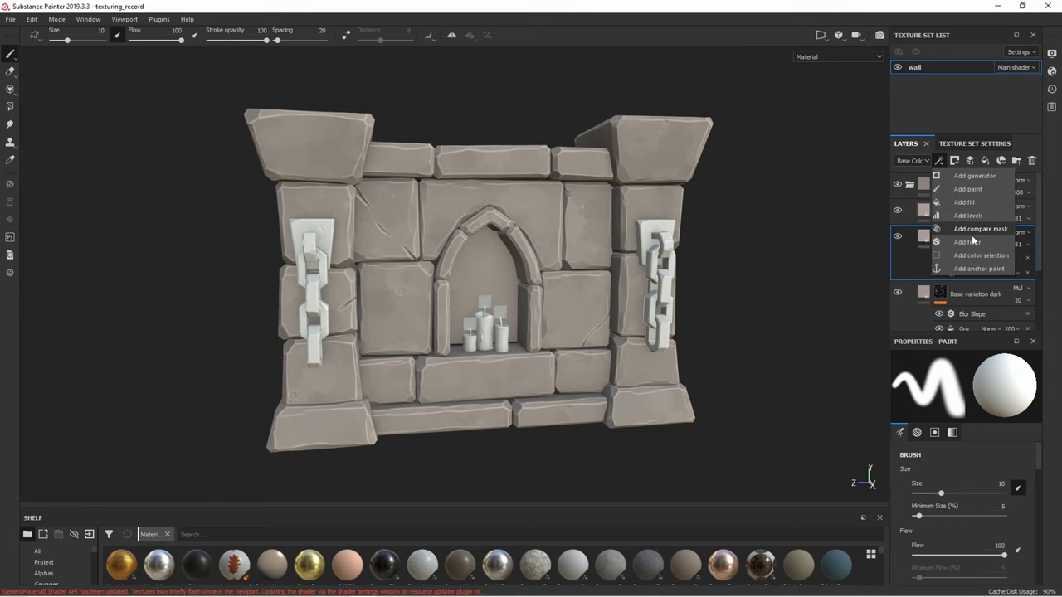
click(962, 241)
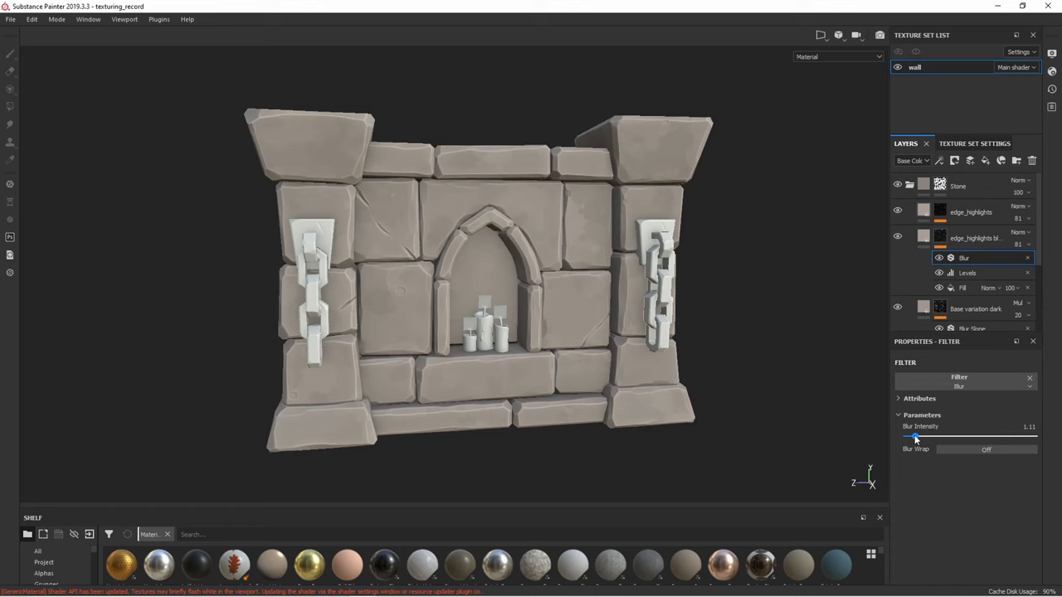
drag(915, 437, 919, 436)
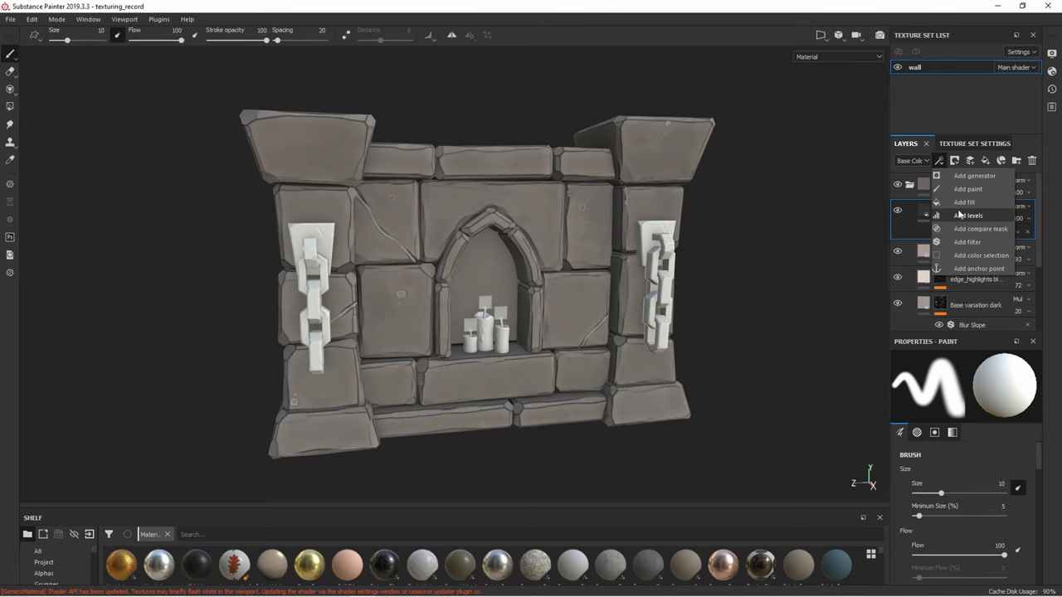
Step: Add a Levels adjustment to the darkening layer's mask to control the crevices
click(964, 215)
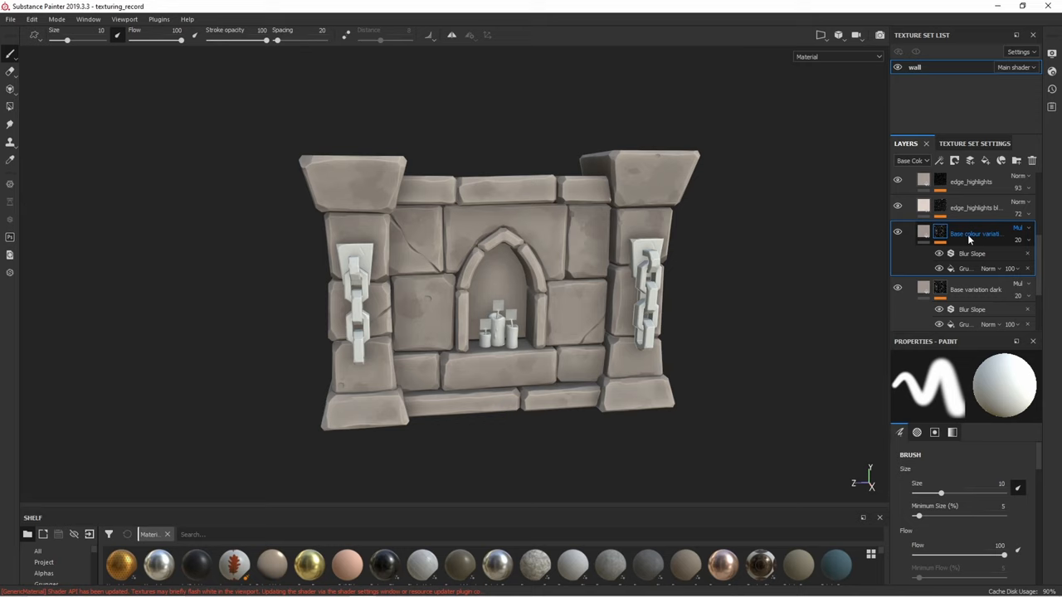
Step: Rename the copied Base variation dark layer to Base colour variation
click(975, 233)
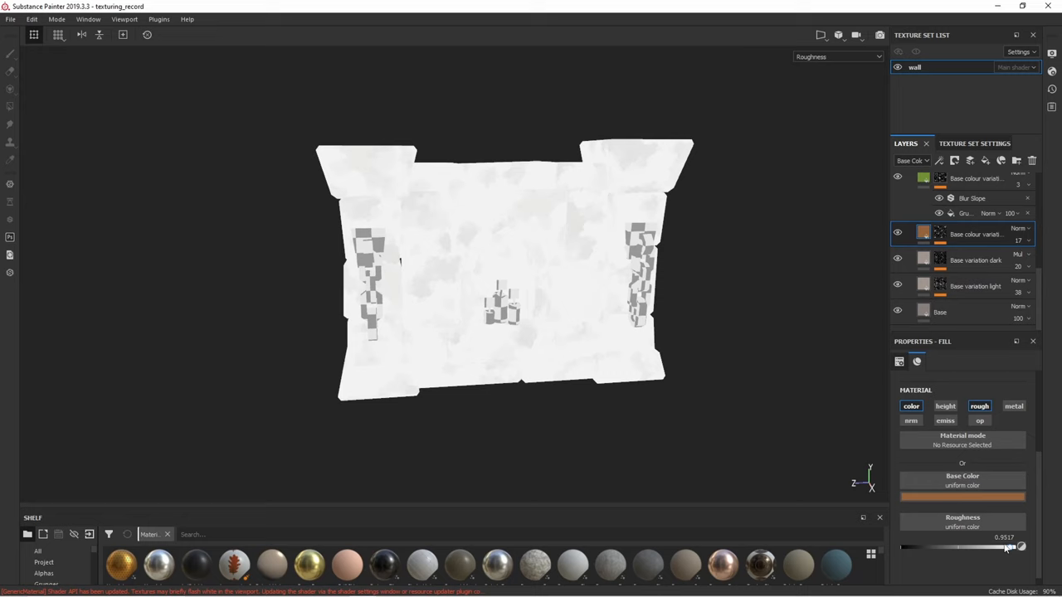
Step: Raise the colour variation layer's roughness, then open another layer's context menu
drag(1016, 546, 966, 546)
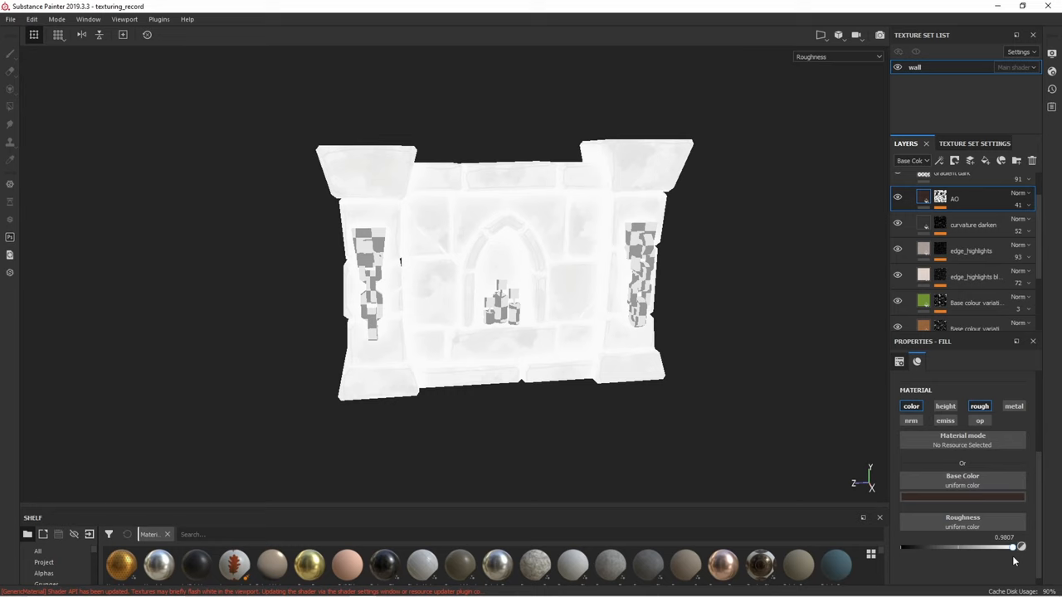
right_click(954, 198)
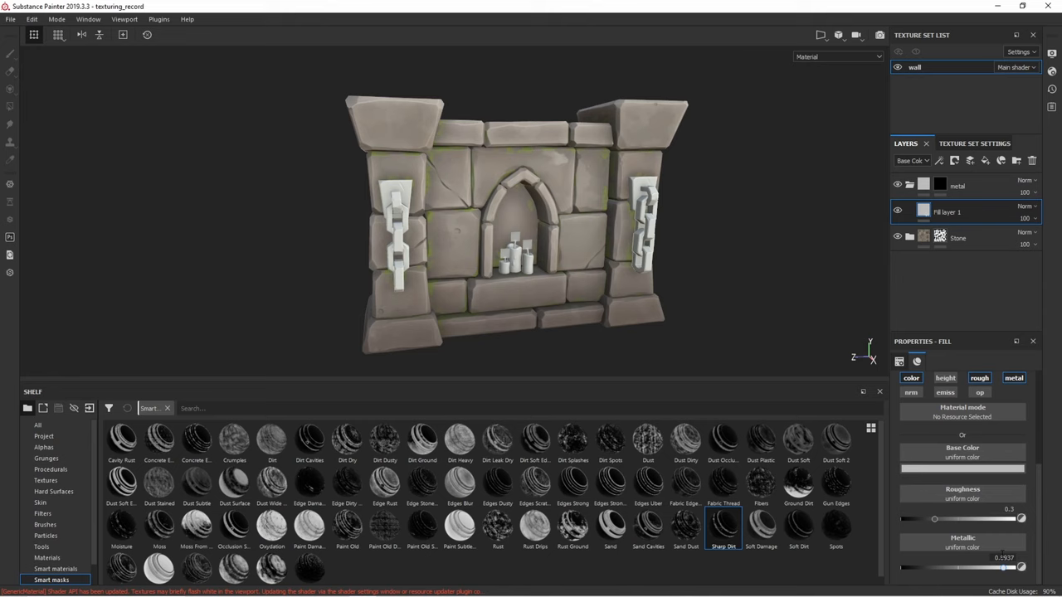
Step: Apply the Sharp Dirt mask to the edge_highlights fill layer and set its metalness
click(961, 457)
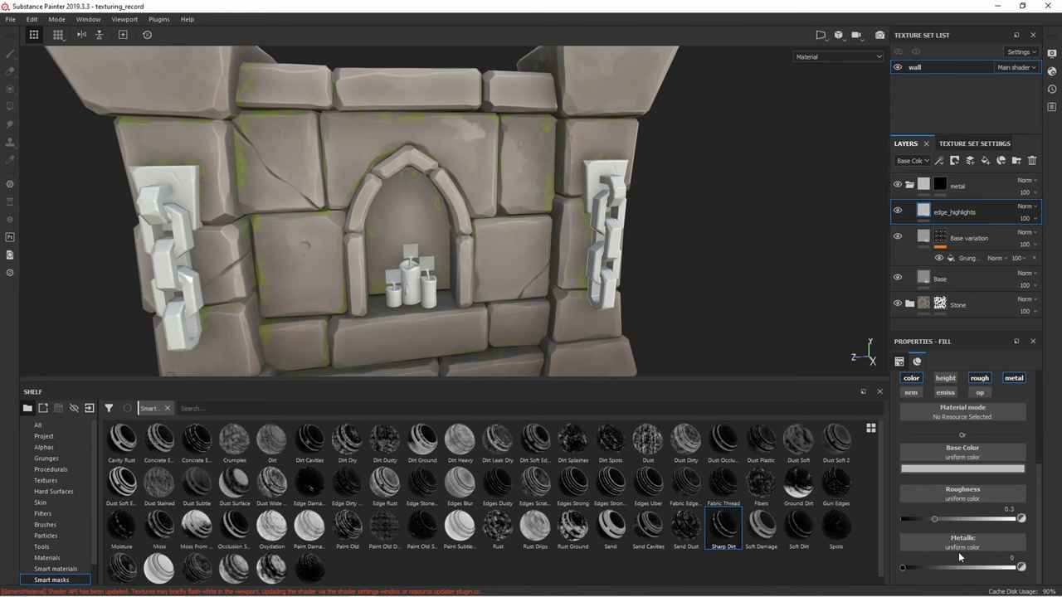
click(940, 161)
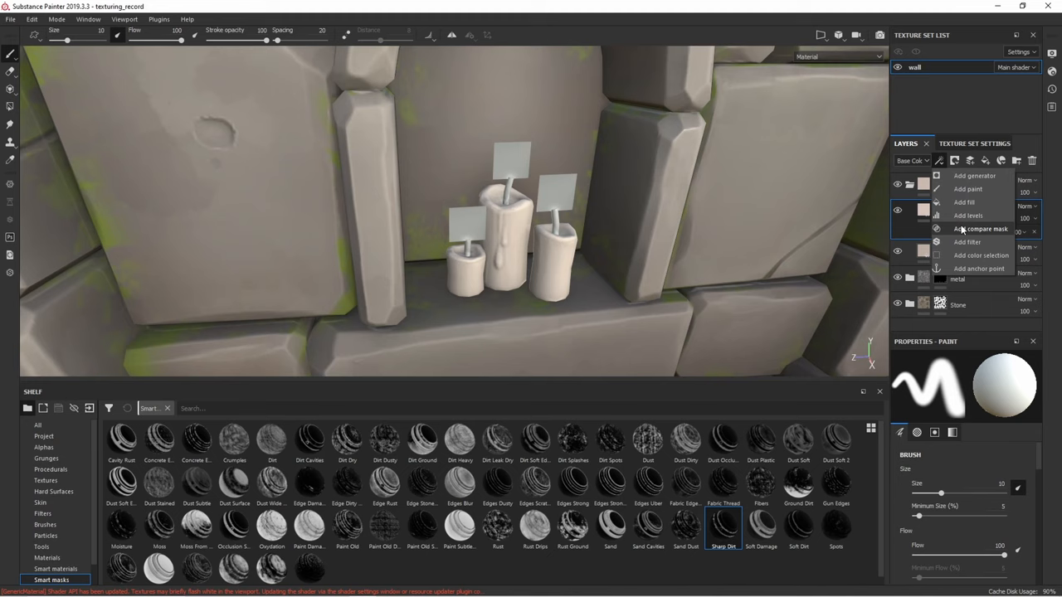
Step: Add an effect to the candle fill layer's mask
click(968, 214)
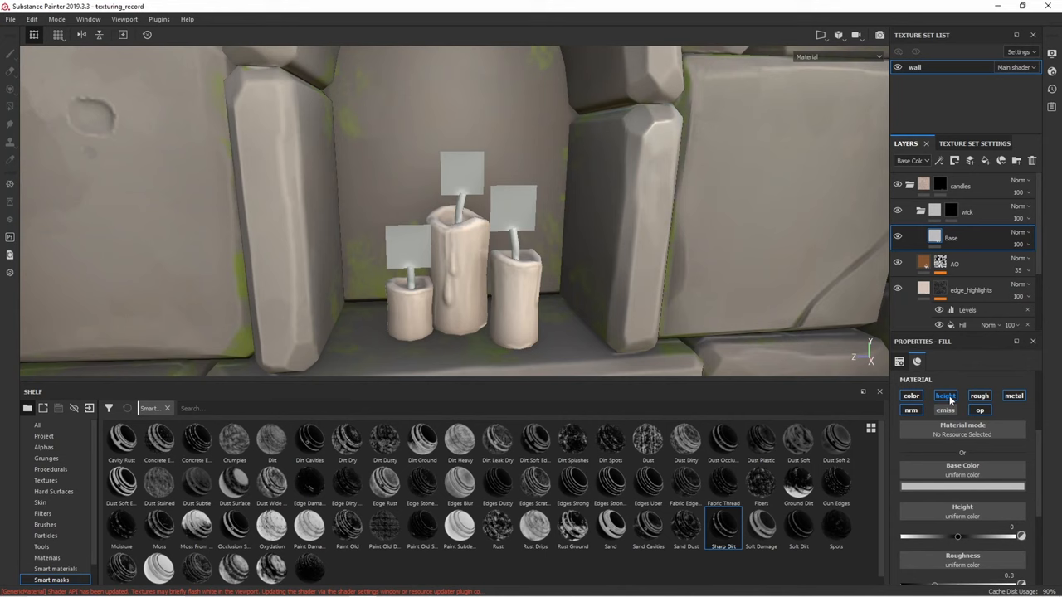
Step: Toggle the height channel on the wick Base fill layer
click(962, 475)
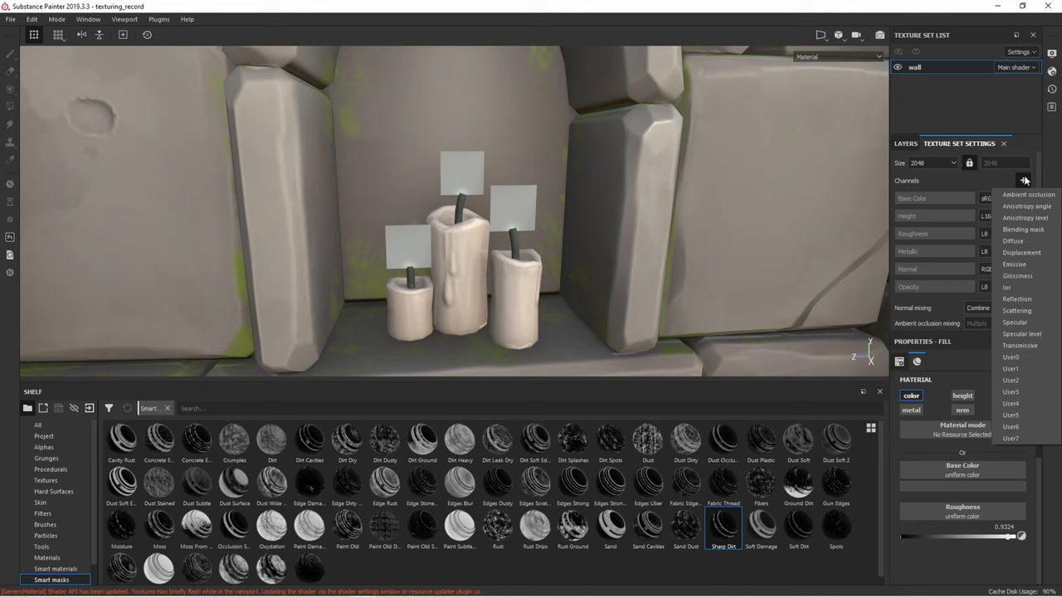
Step: Add an Emissive channel to the wall texture set's Channels list
click(904, 143)
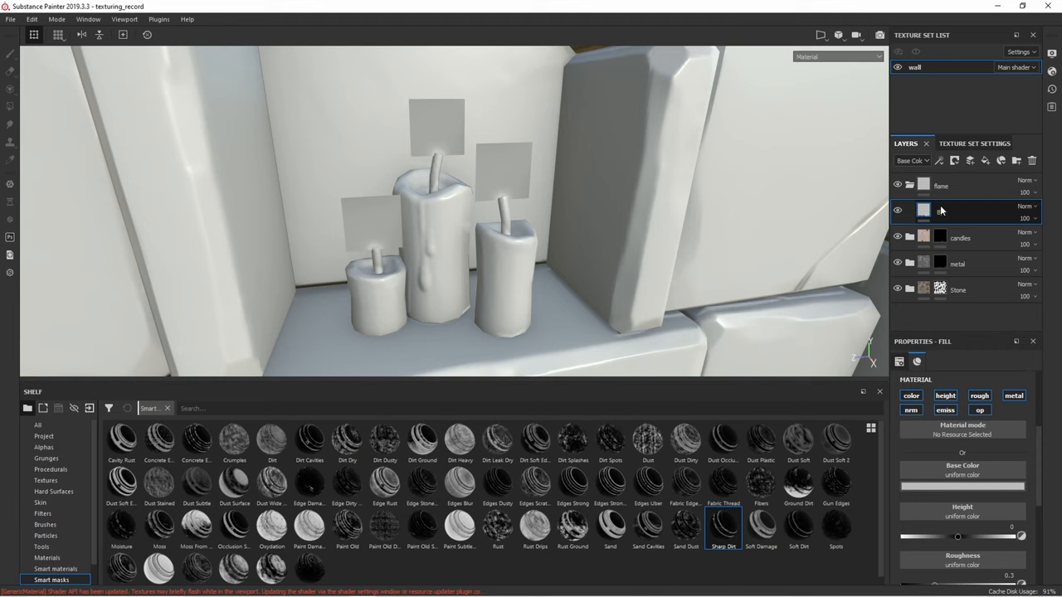
Step: Check the viewport Display Settings, then close them again
click(1051, 53)
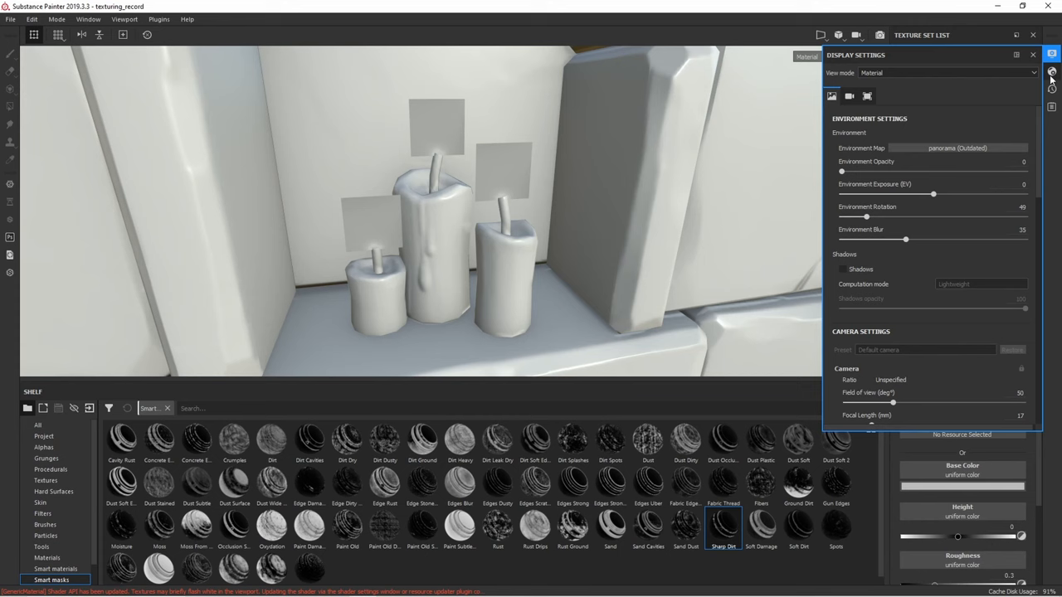
click(1051, 71)
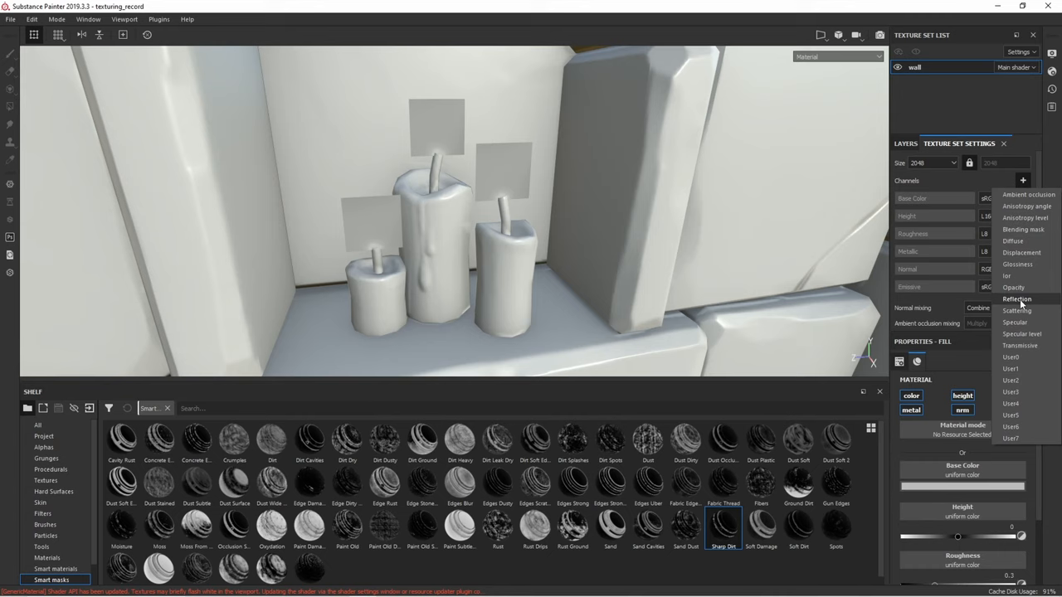
Step: Add an emissive channel, then paint the orange flame and brighter heart over each candle wick
click(1014, 287)
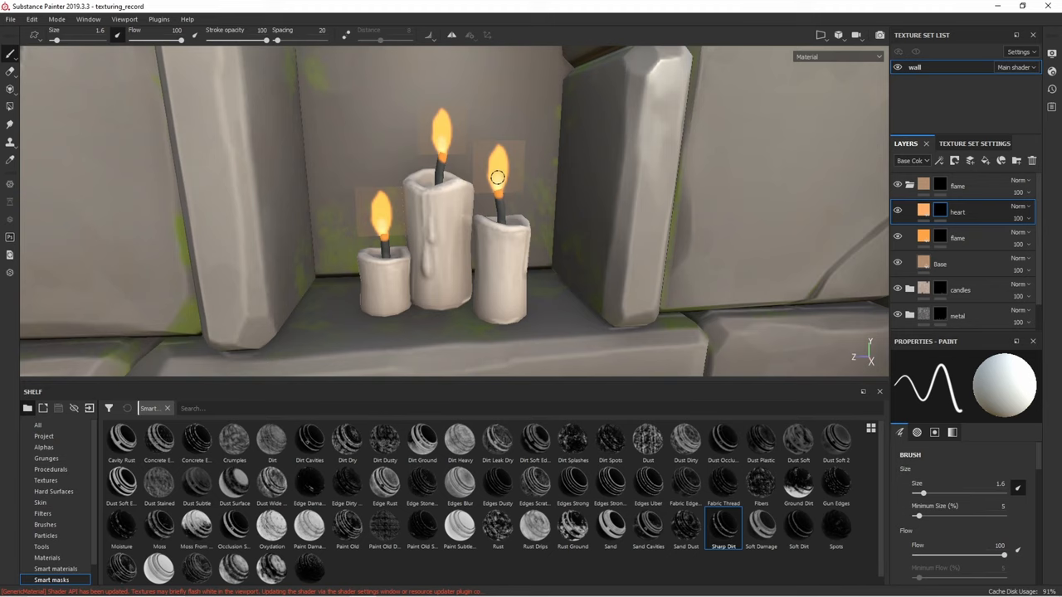
click(940, 264)
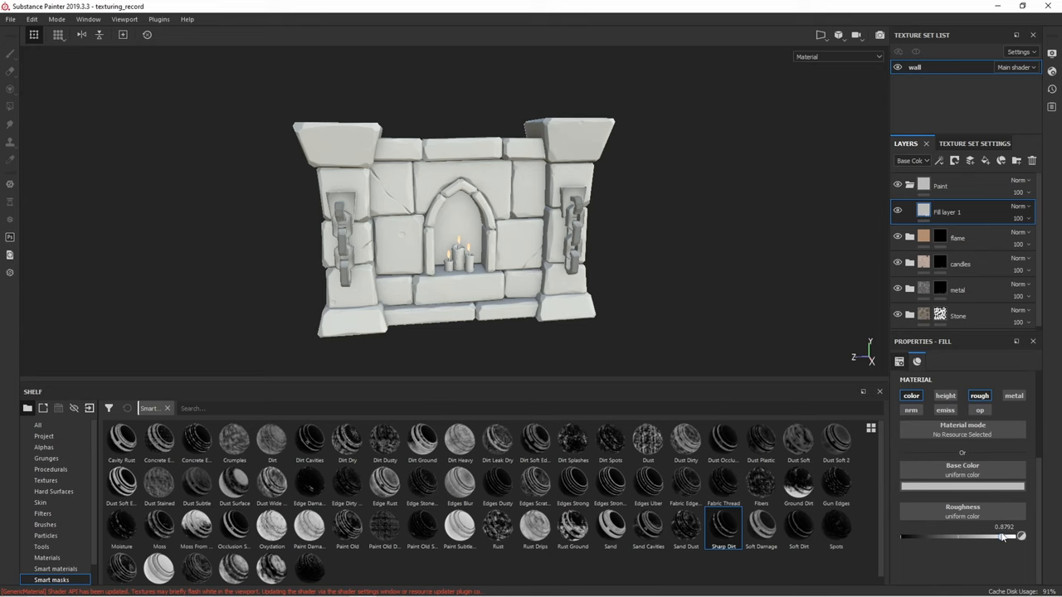
Step: Raise the roughness of Fill layer 1 inside the black-masked Paint folder
click(939, 185)
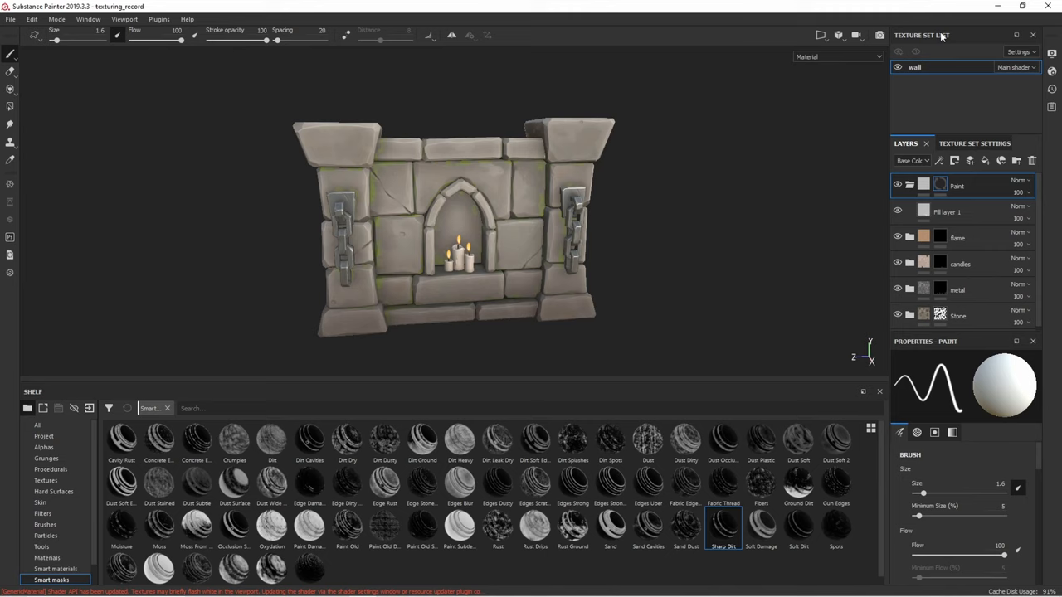
click(44, 436)
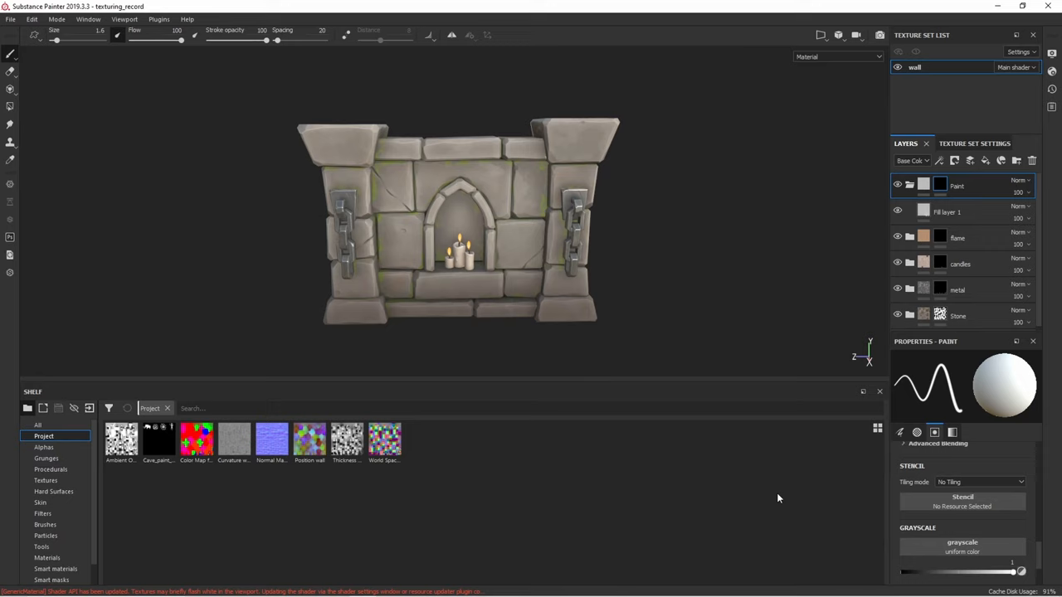